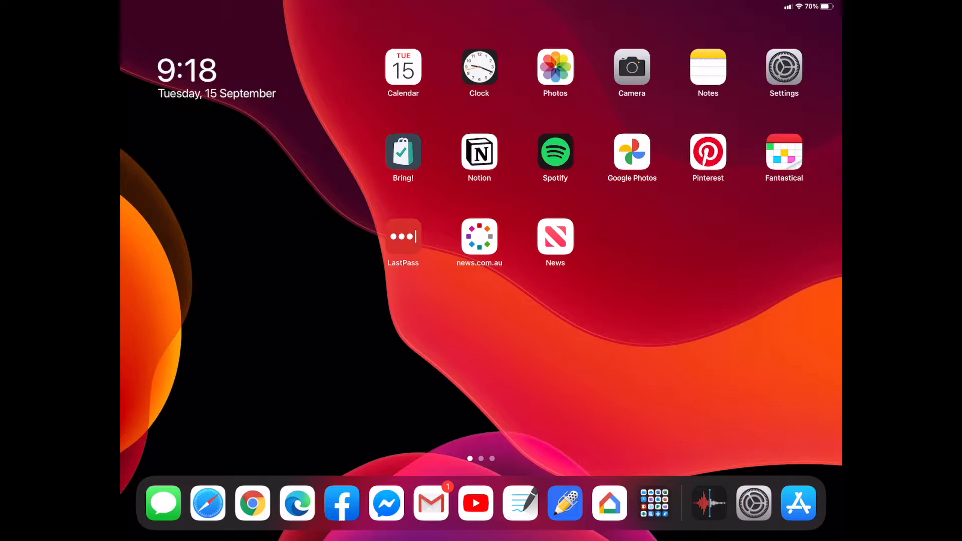
- View Chrome's Settings page, which lacks a Default Browser App option, then return Home
click(208, 503)
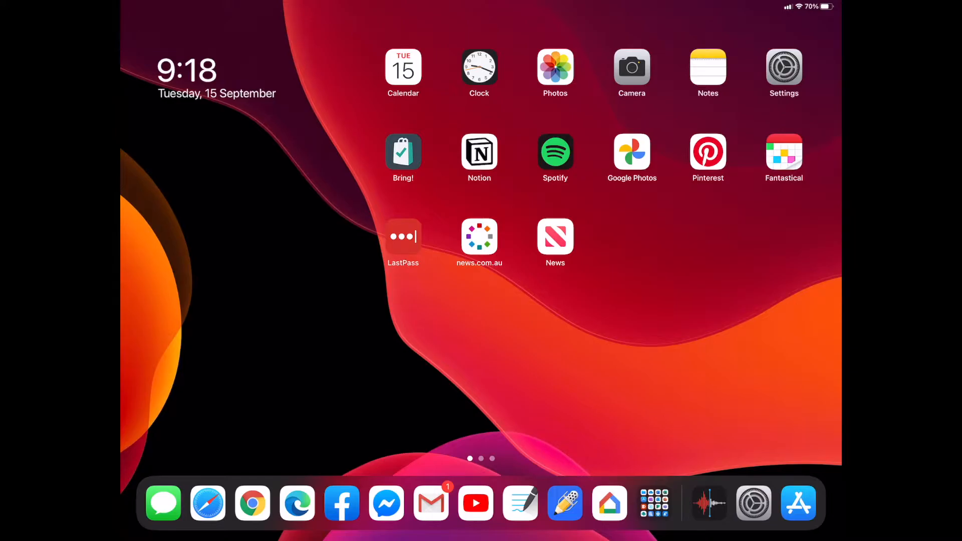
click(784, 68)
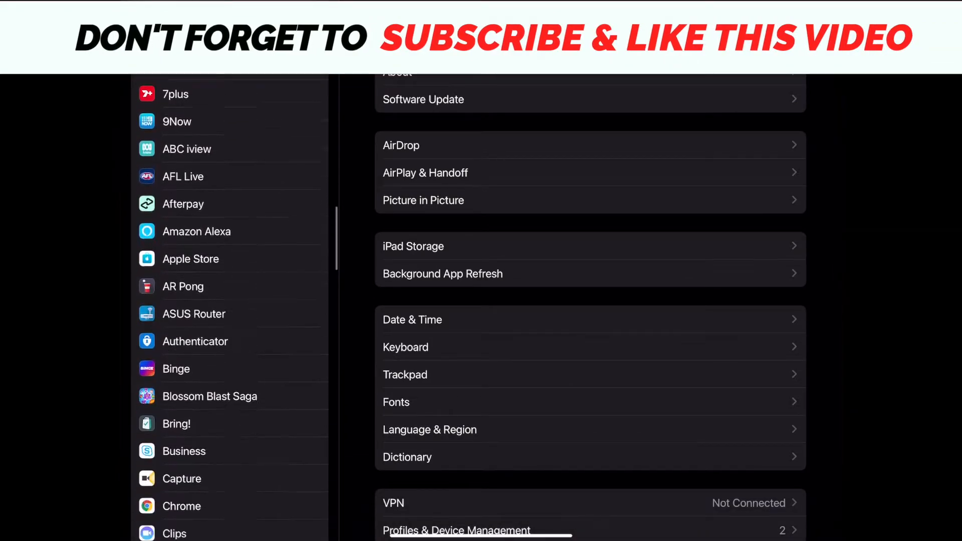
scroll(down, 3)
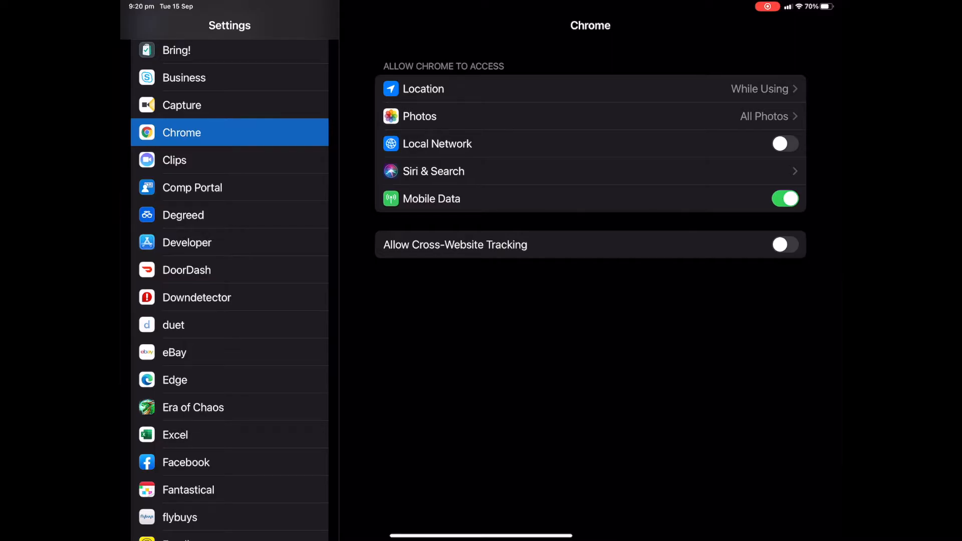
key(home)
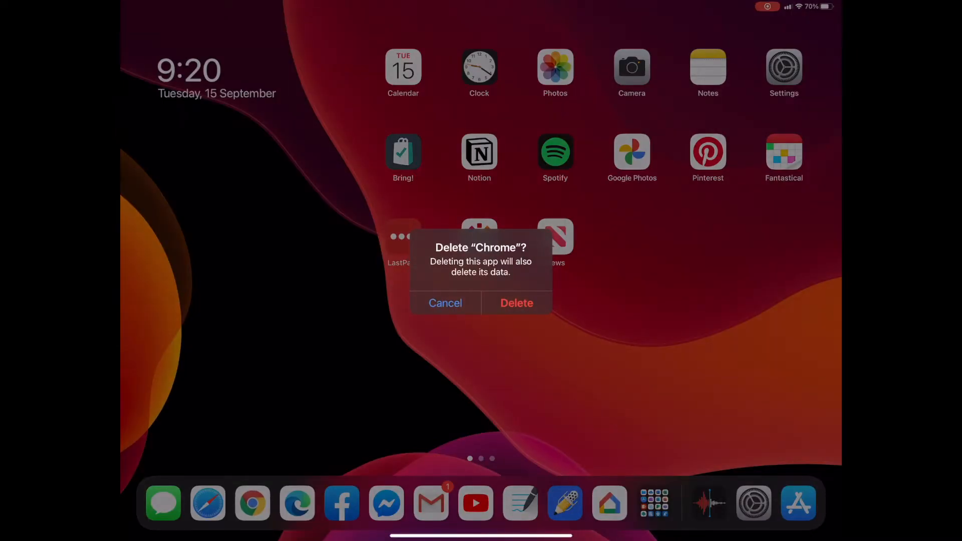
- Confirm deleting Chrome and its data, then launch the App Store
click(516, 303)
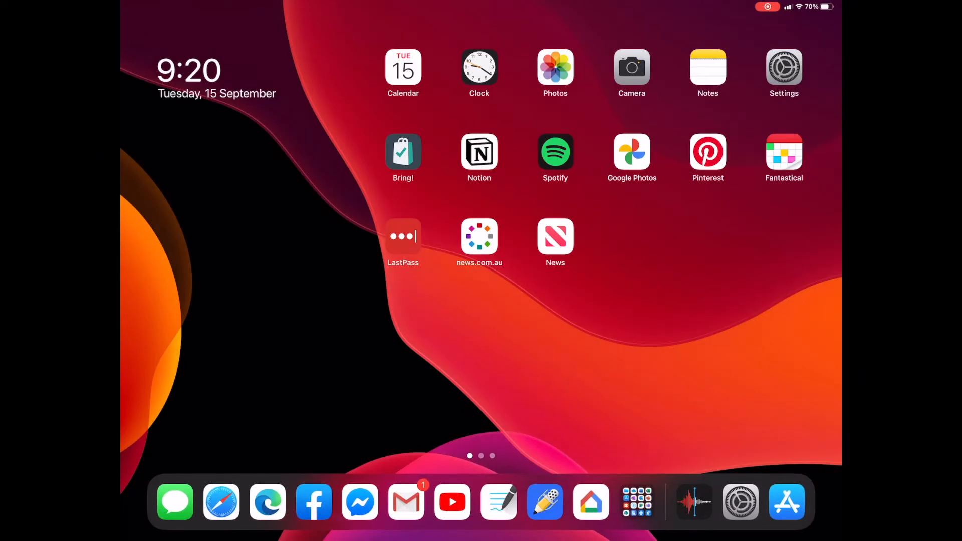
click(786, 502)
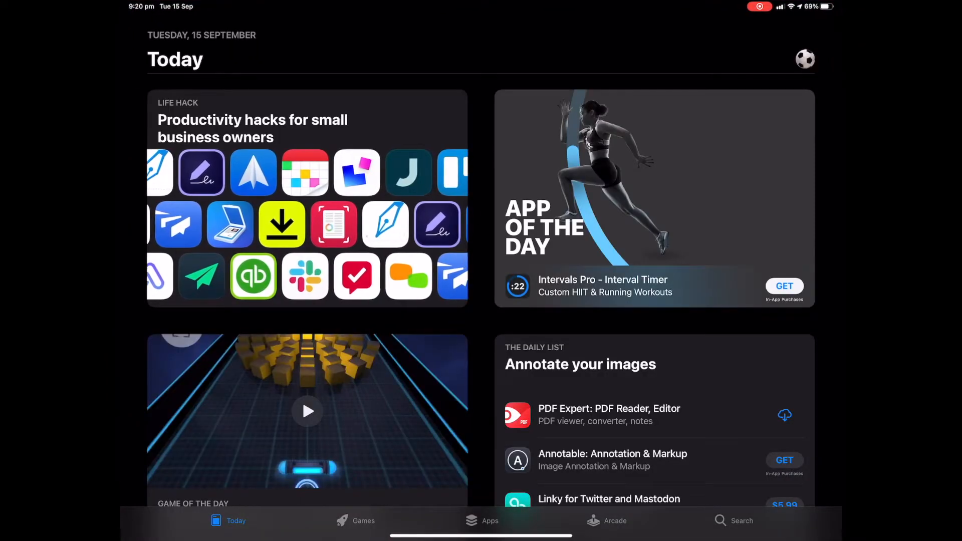
- Search the App Store for 'chrome' and re-download Google Chrome
click(740, 520)
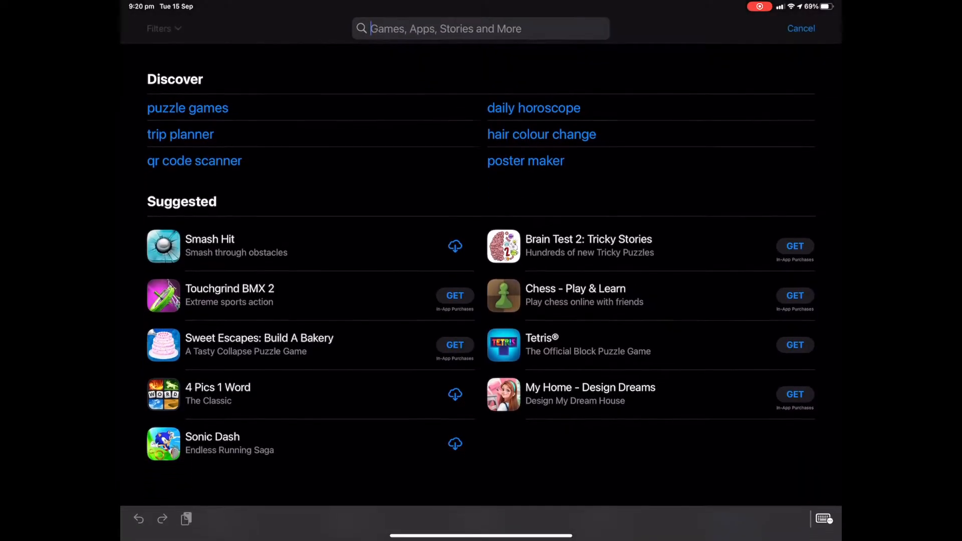
text(chrome)
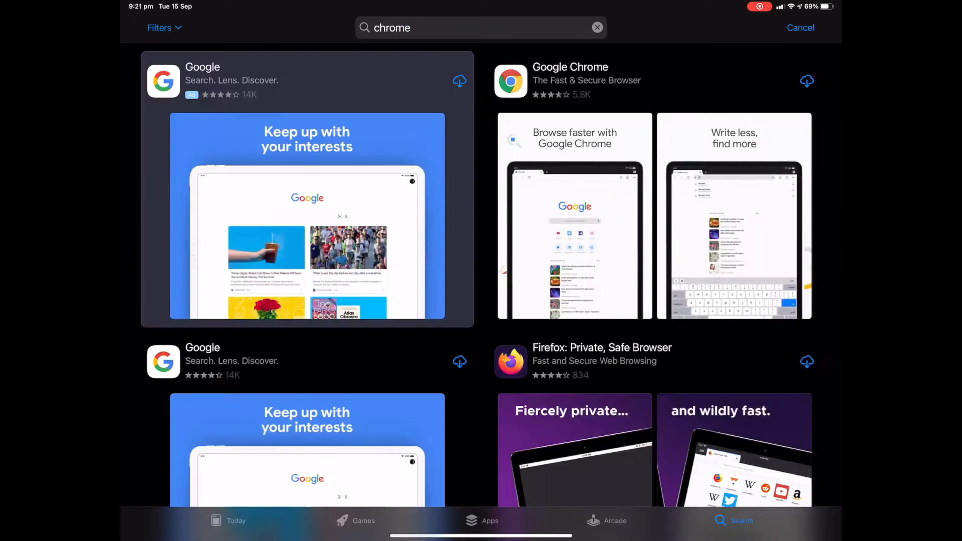
click(806, 80)
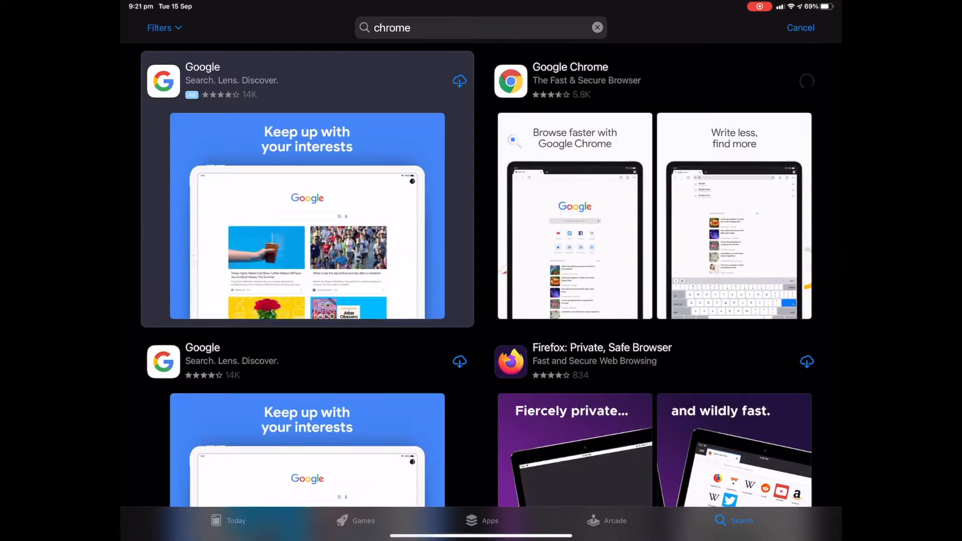
click(807, 80)
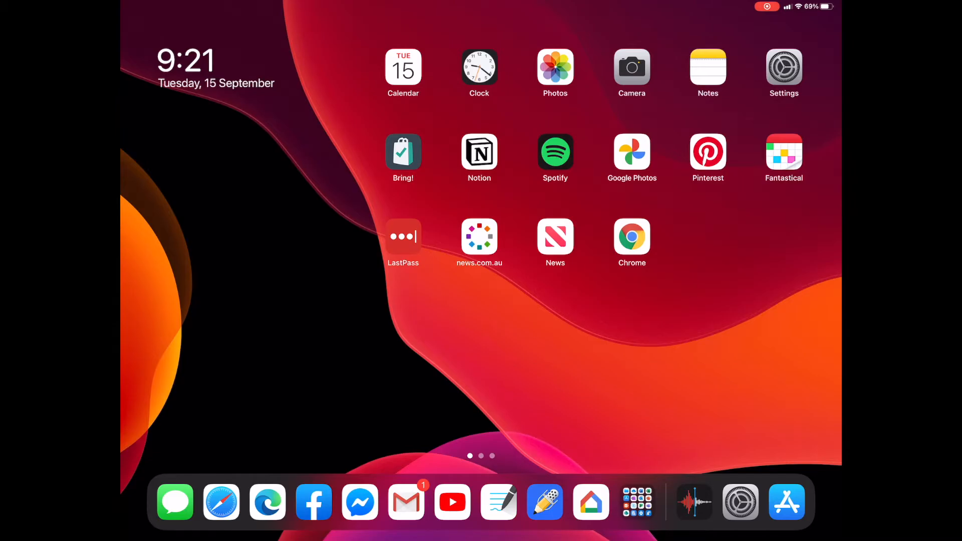
- Check Chrome's Settings page for the new Default Browser App option, set to Safari
click(740, 503)
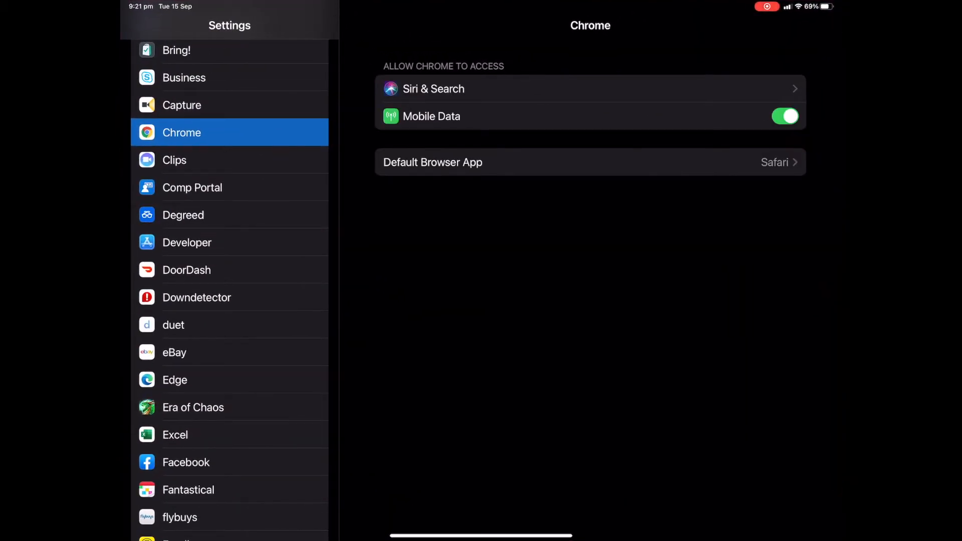